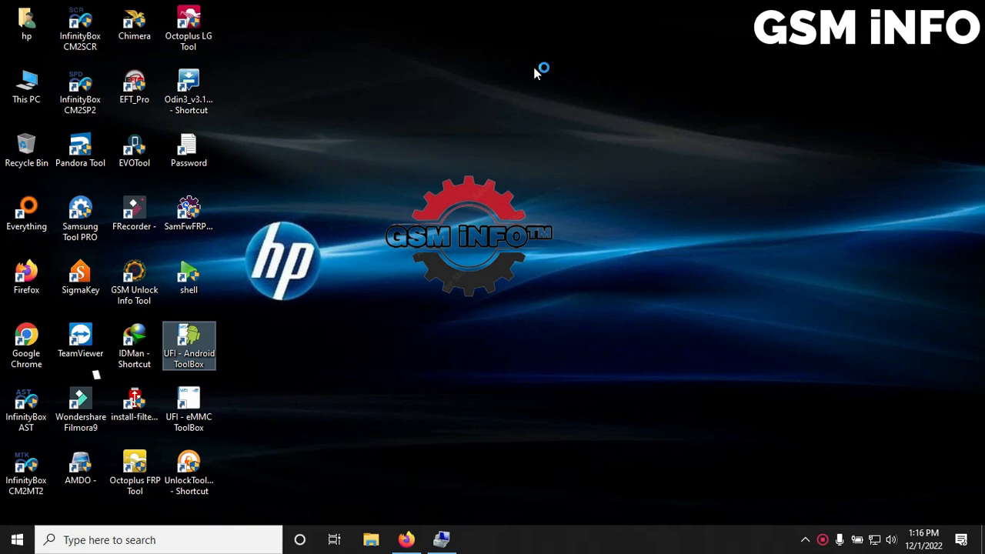
# Step: Launch UFI Android ToolBox, dismiss the missing data package error and close path settings
pyautogui.click(536, 73)
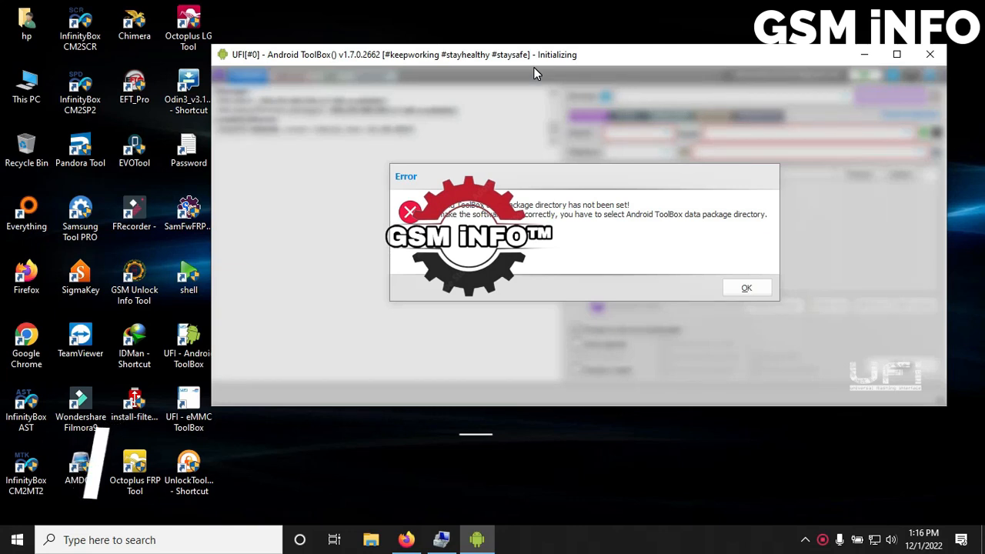
pyautogui.moveTo(766, 373)
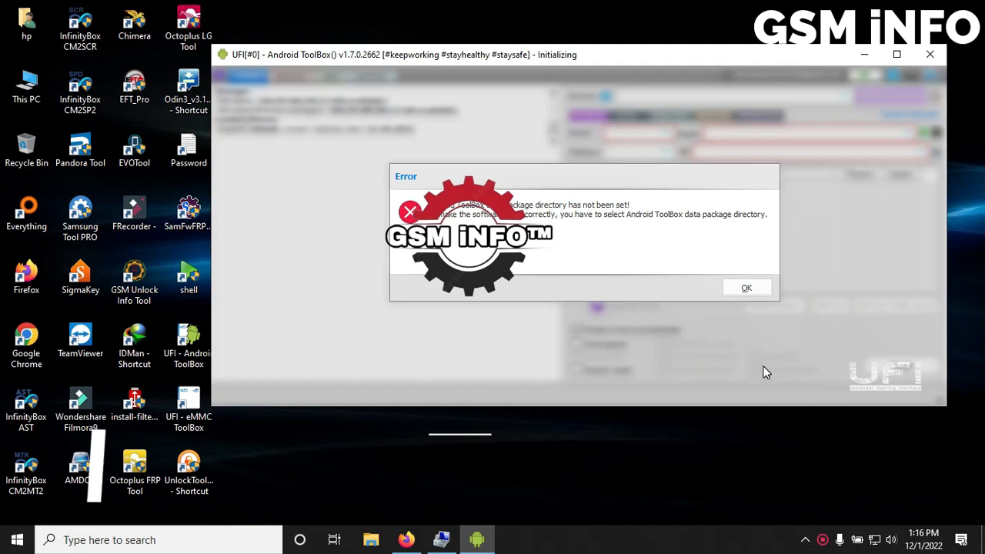
pyautogui.click(746, 287)
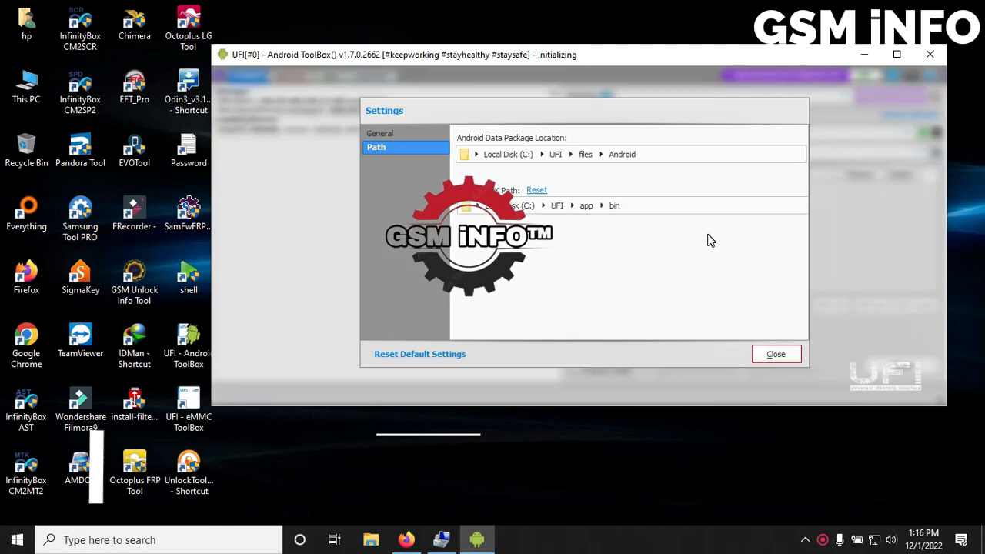
pyautogui.click(775, 354)
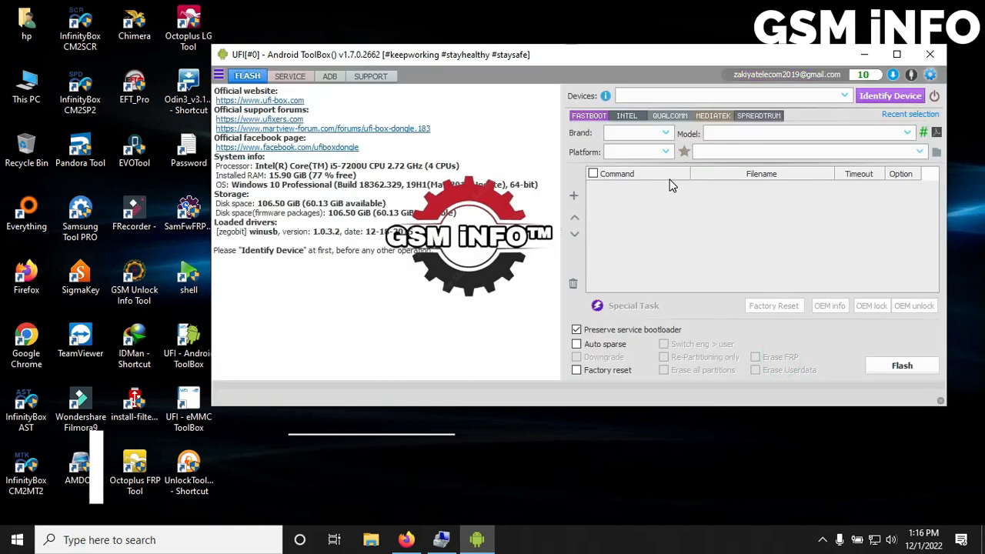
# Step: Load the ums9230_4h10 configuration from the A032F folder under the Spreadtrum tab
pyautogui.click(758, 115)
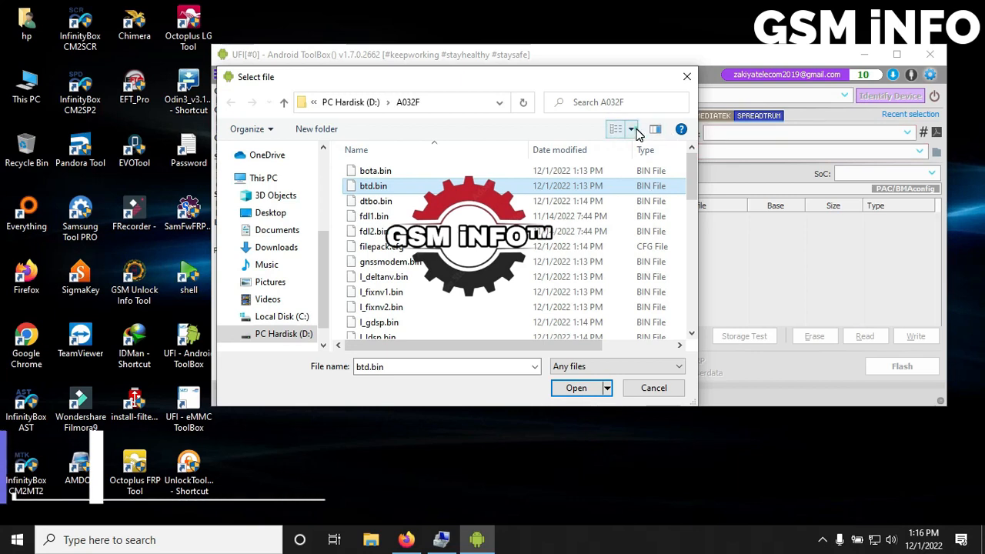
pyautogui.click(615, 128)
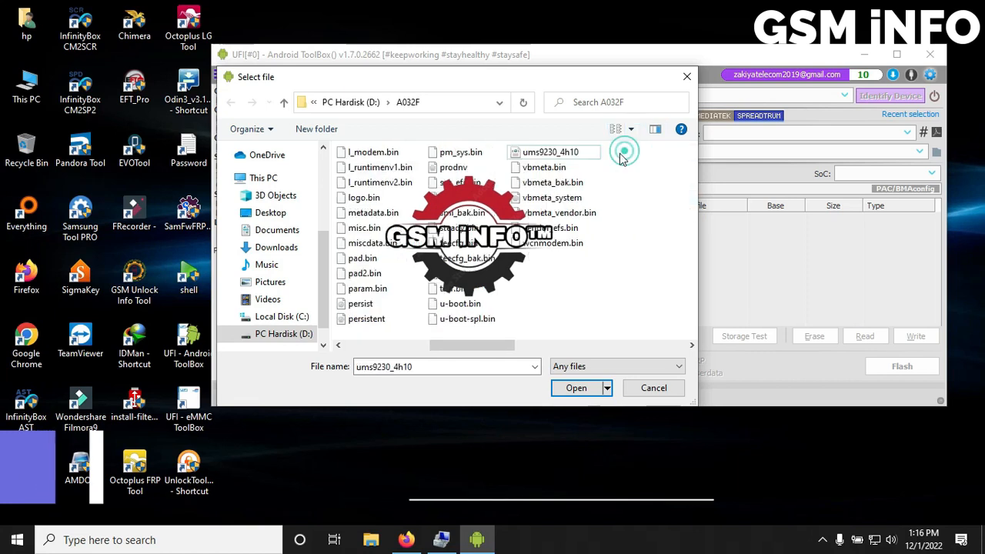
pyautogui.click(576, 387)
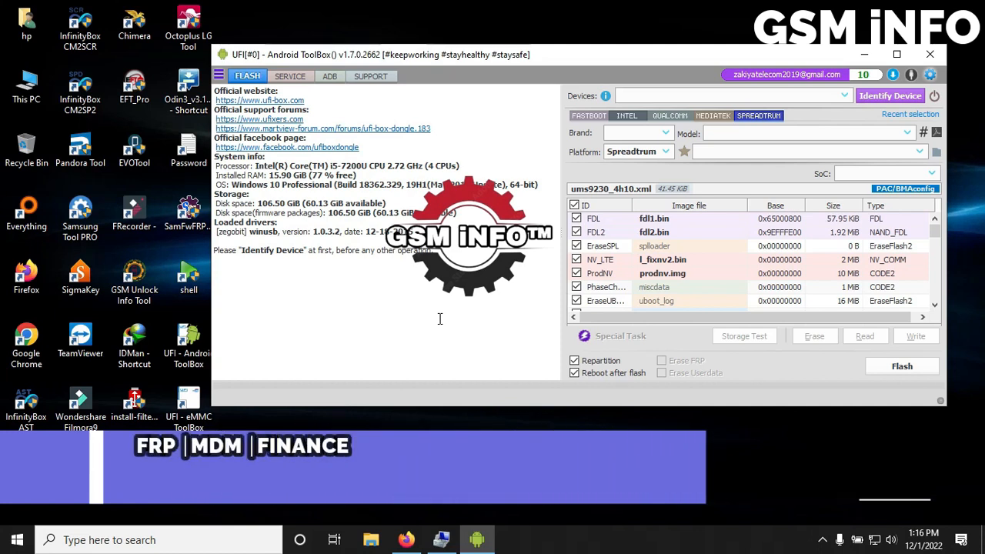
# Step: Disable Repartition and Reboot after flash, then identify the phone connected via test point
pyautogui.click(574, 360)
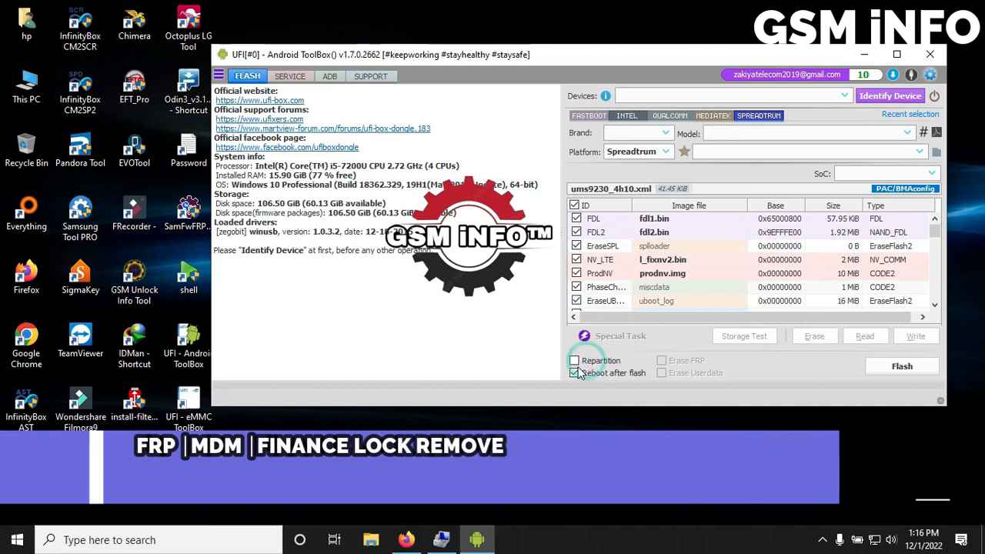
pyautogui.click(575, 372)
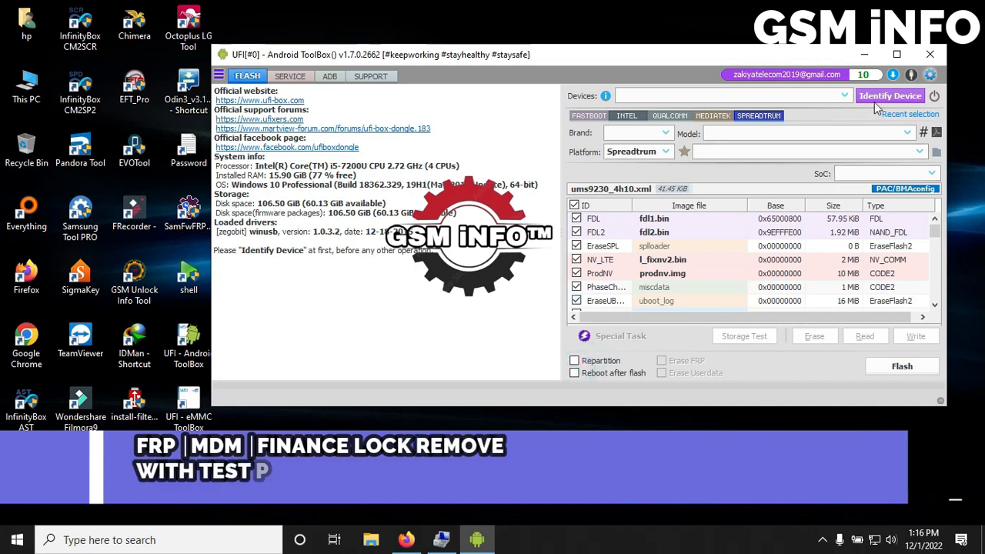
pyautogui.click(890, 95)
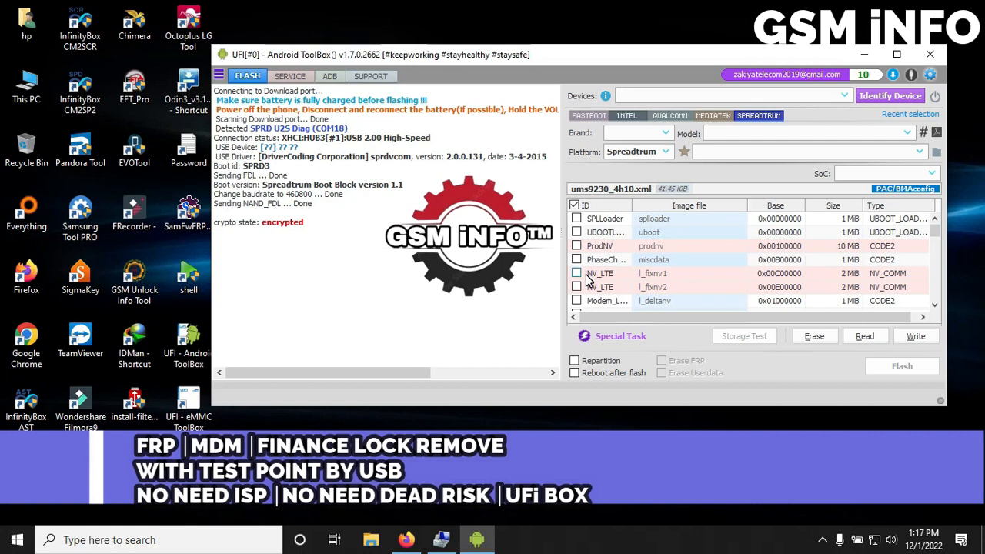
pyautogui.moveTo(789, 311)
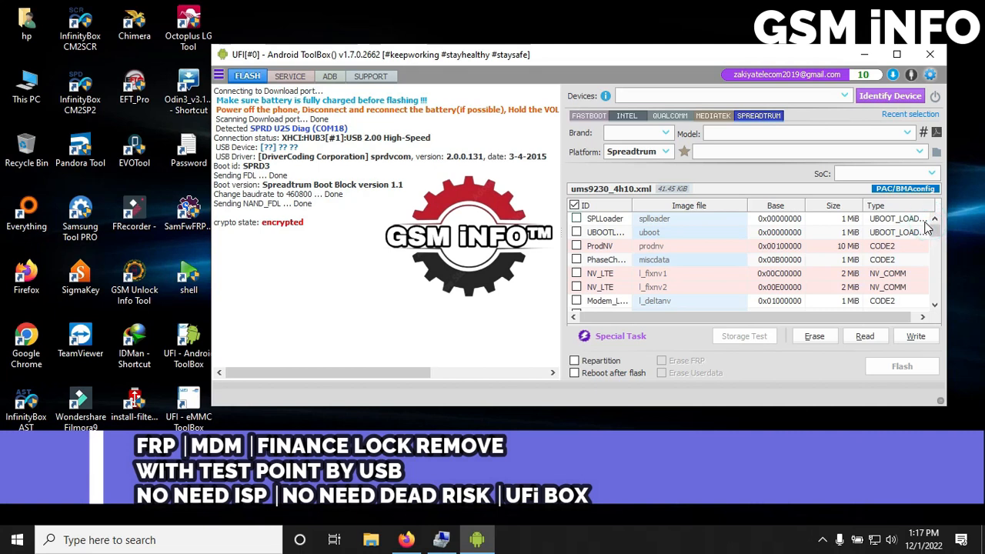
# Step: Tick only the Persist partition with the persistent image and read it from the phone
pyautogui.scroll(-3)
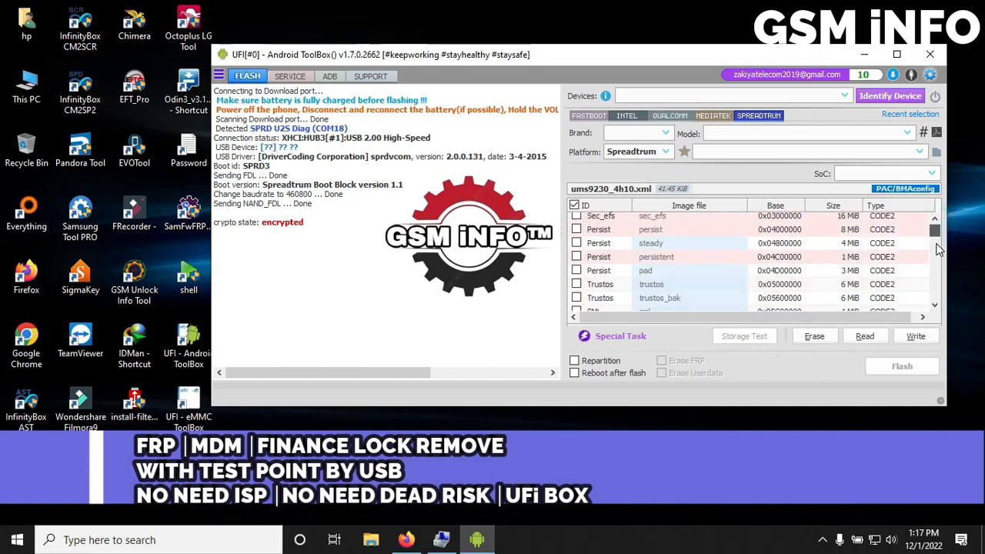
pyautogui.scroll(-3)
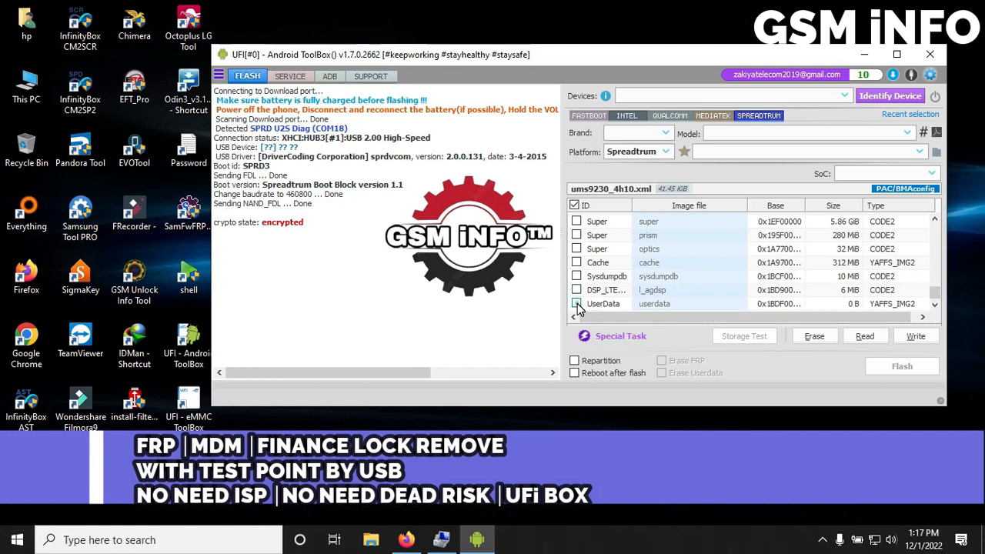
pyautogui.click(574, 303)
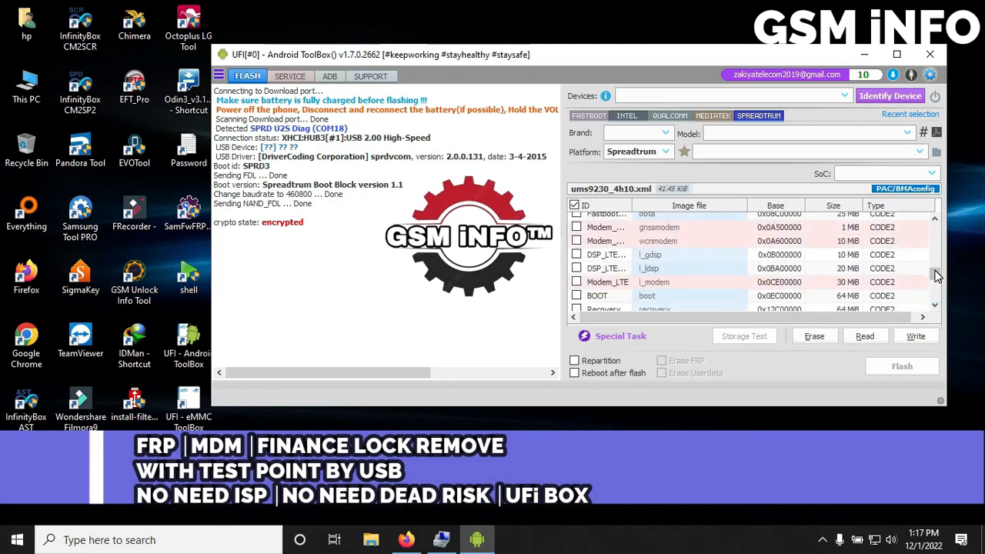
pyautogui.scroll(-3)
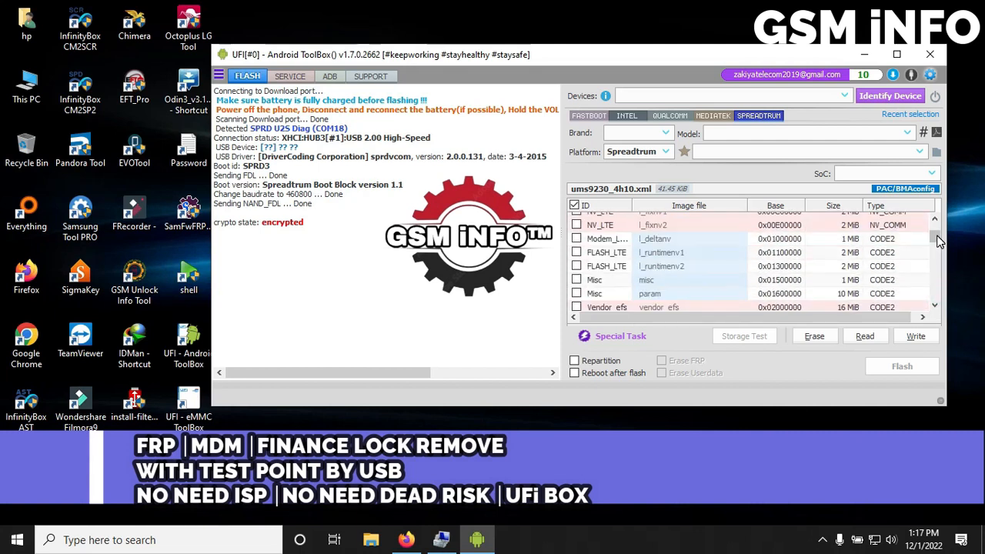
pyautogui.scroll(3)
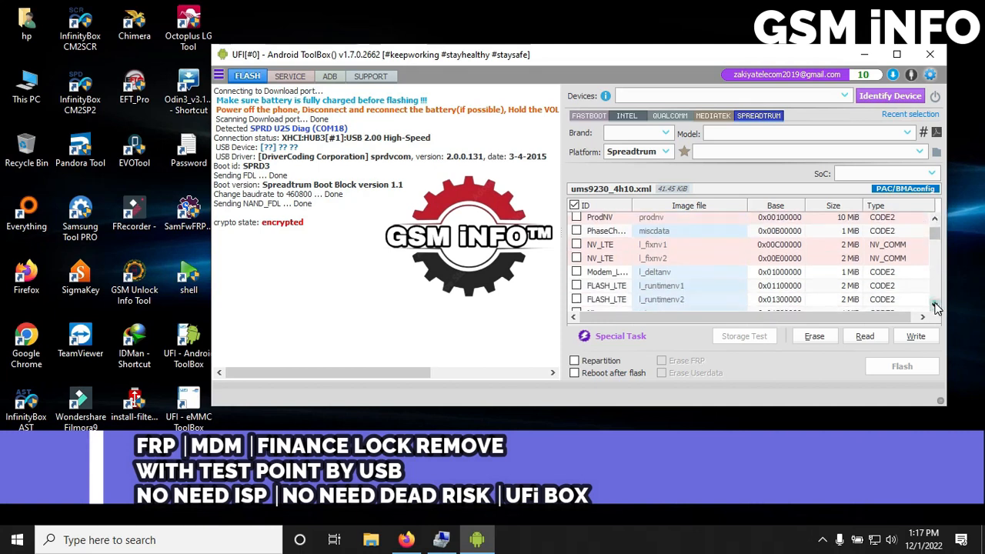
pyautogui.scroll(-3)
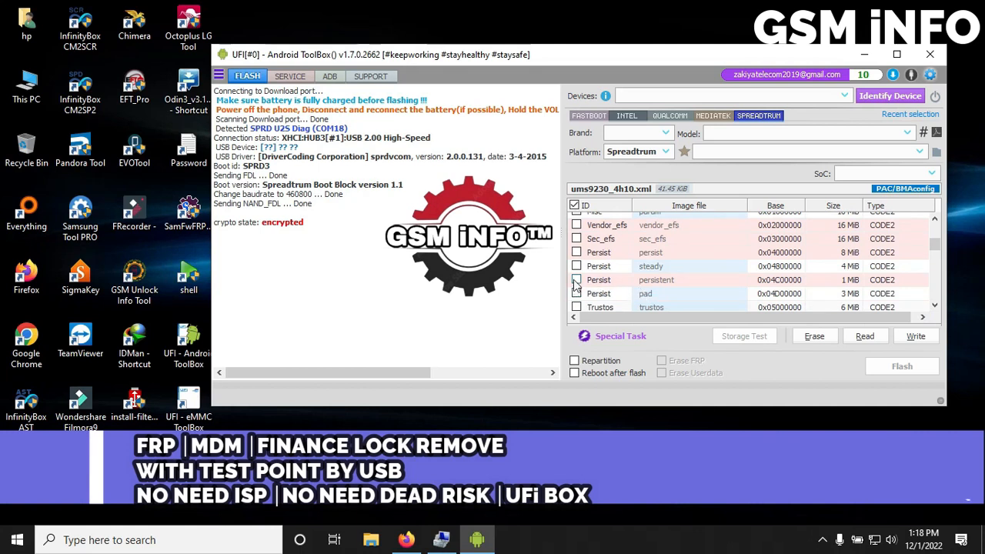
pyautogui.click(577, 280)
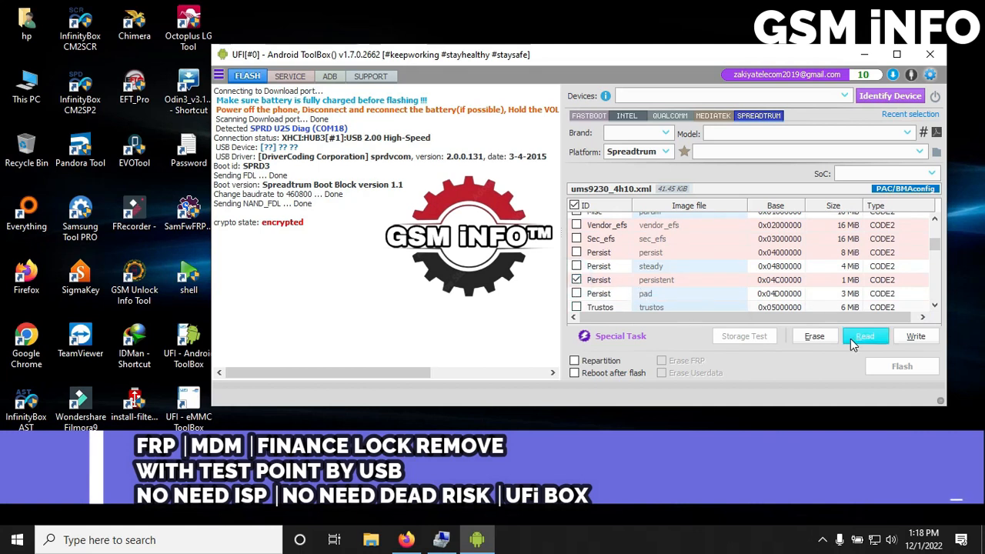
pyautogui.click(865, 336)
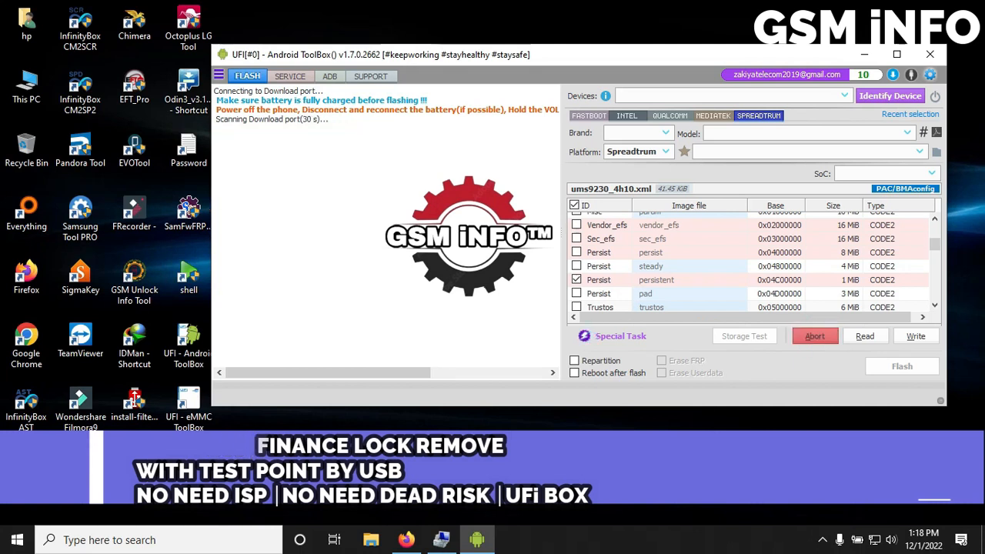